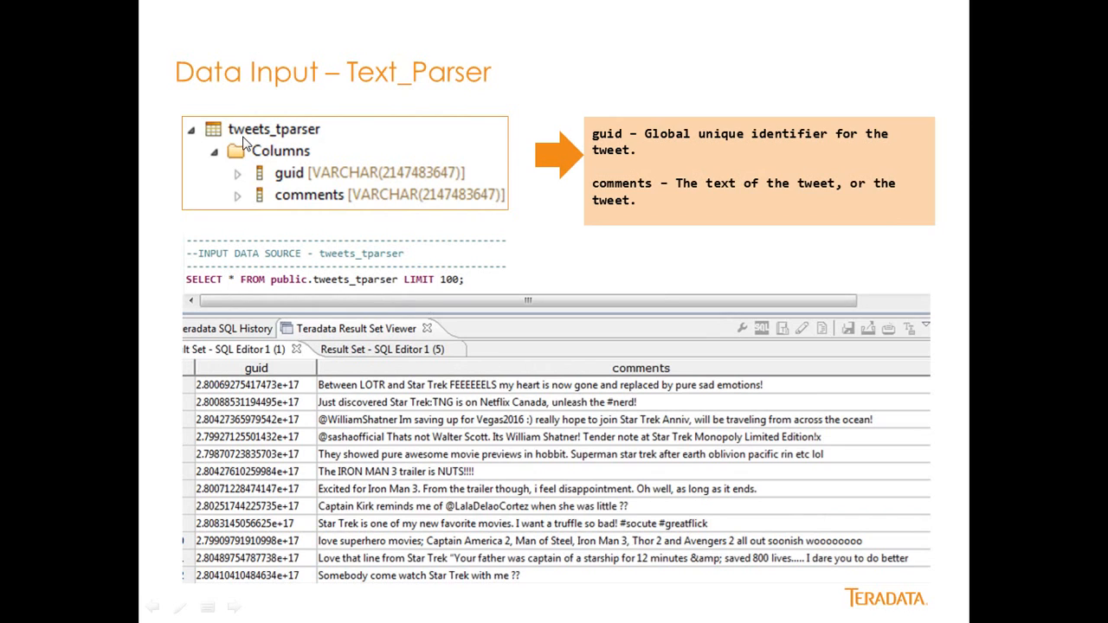
mouse_move(298, 147)
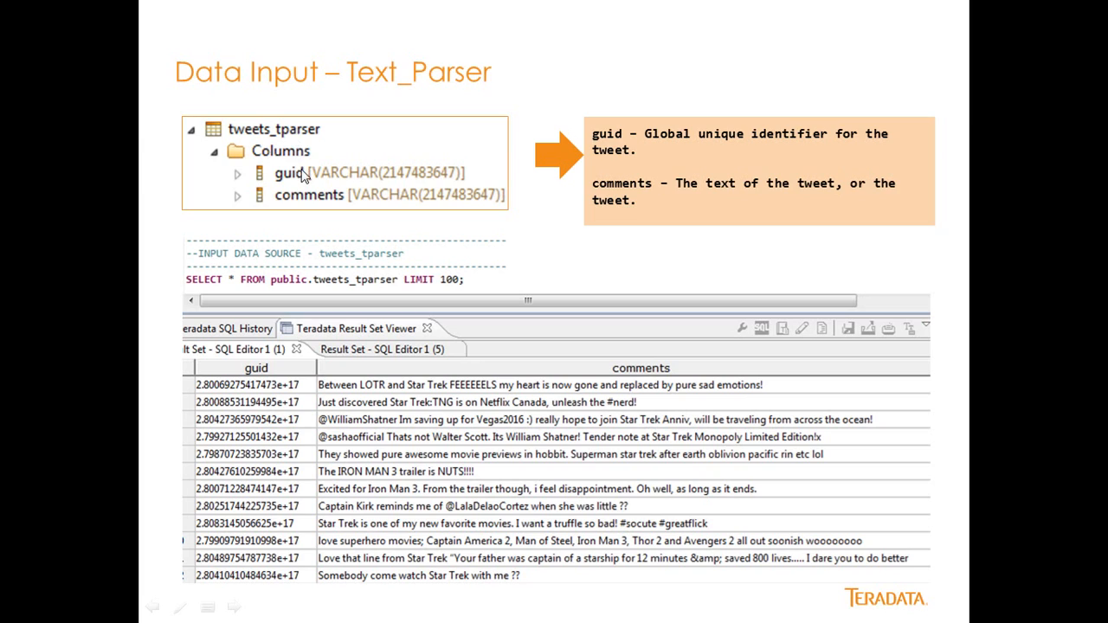
mouse_move(288, 198)
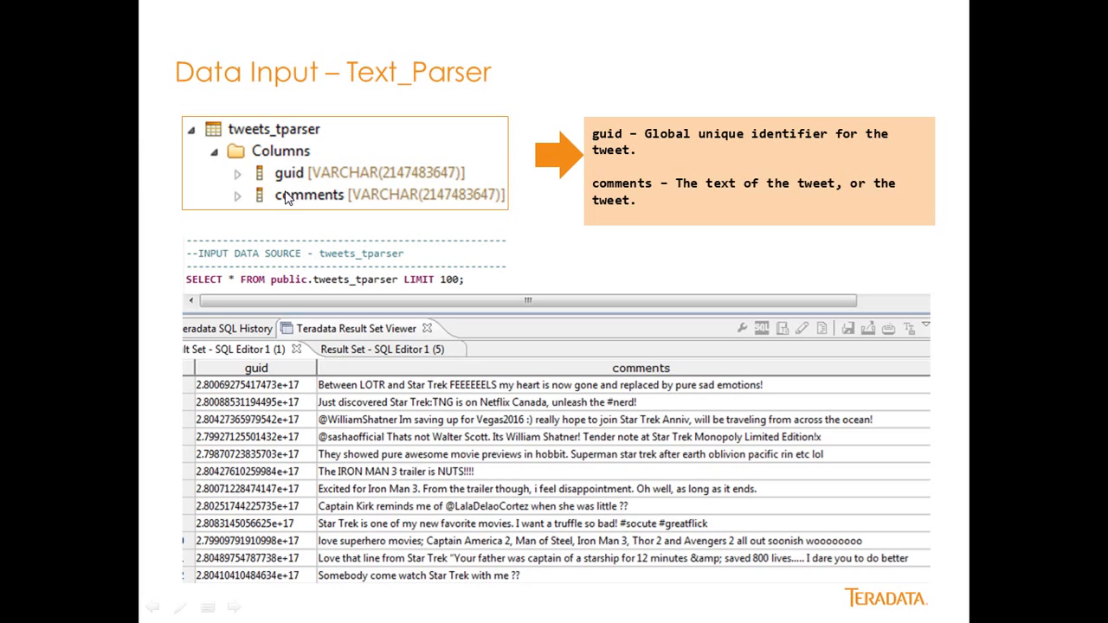
mouse_move(254, 147)
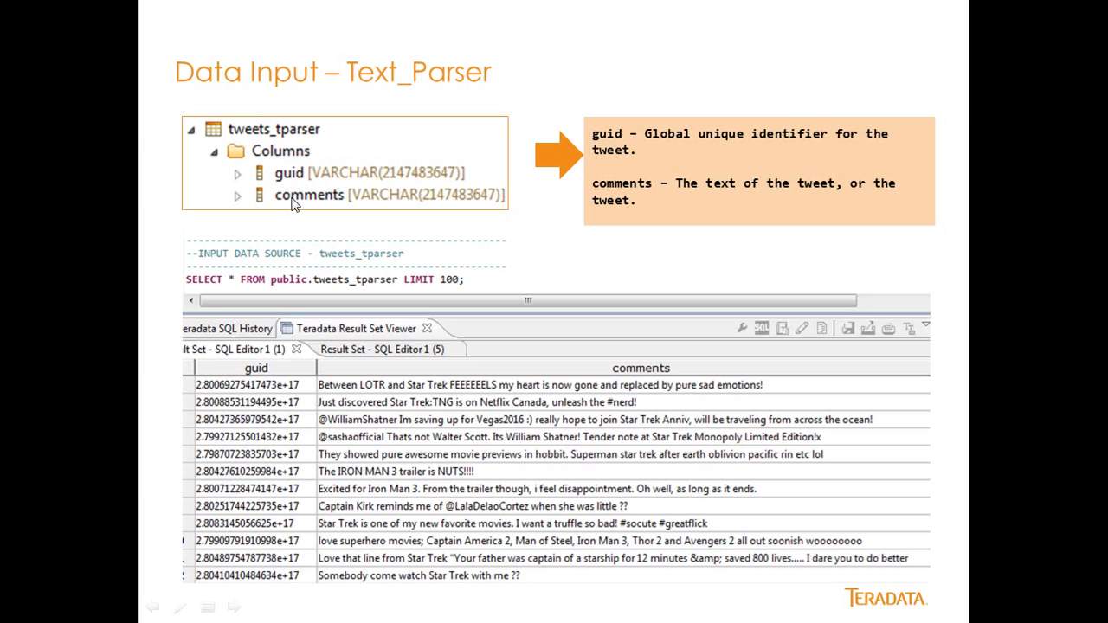
mouse_move(627, 157)
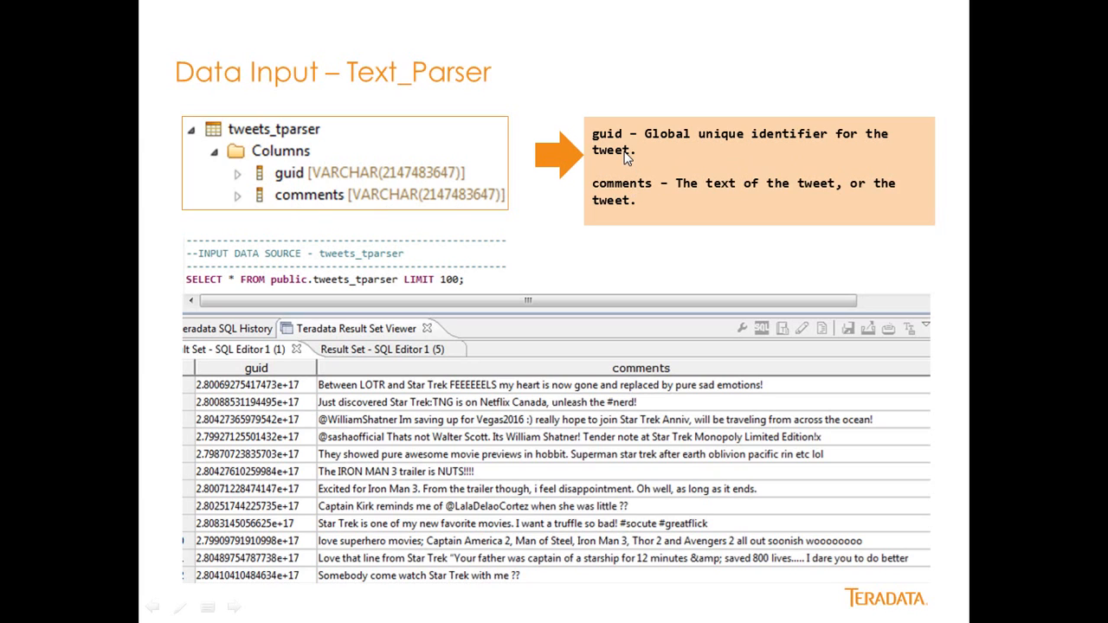
mouse_move(628, 205)
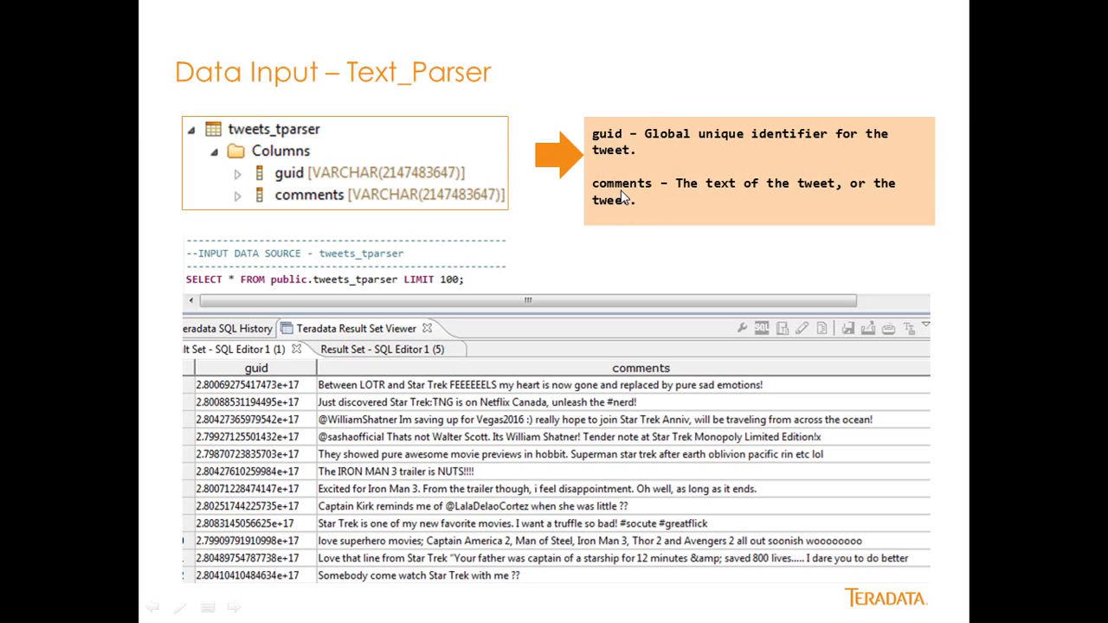
mouse_move(744, 201)
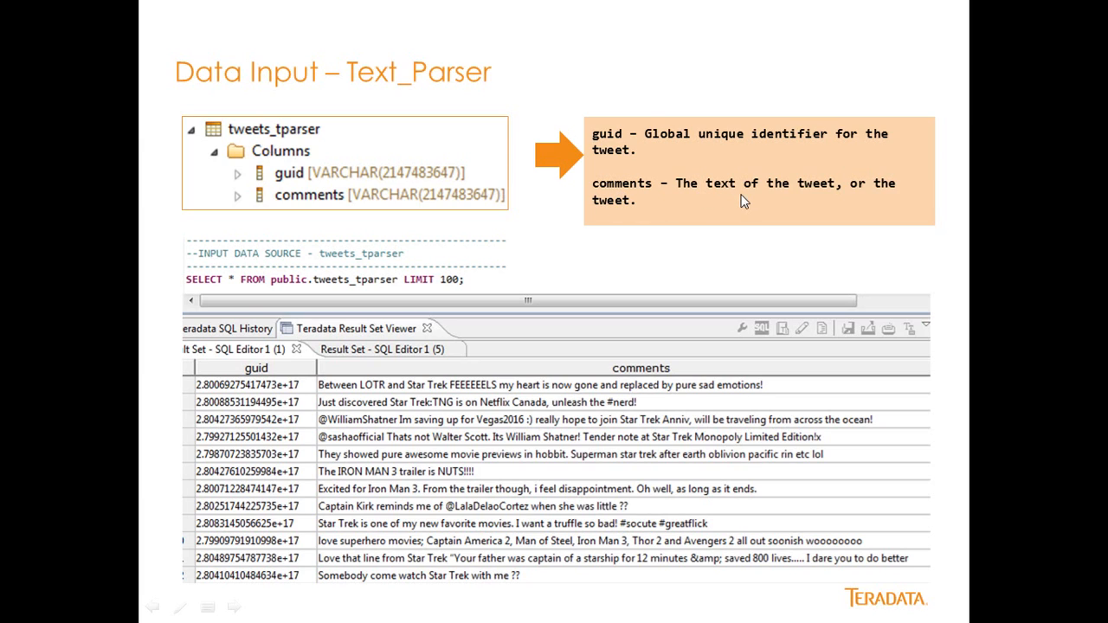
mouse_move(461, 271)
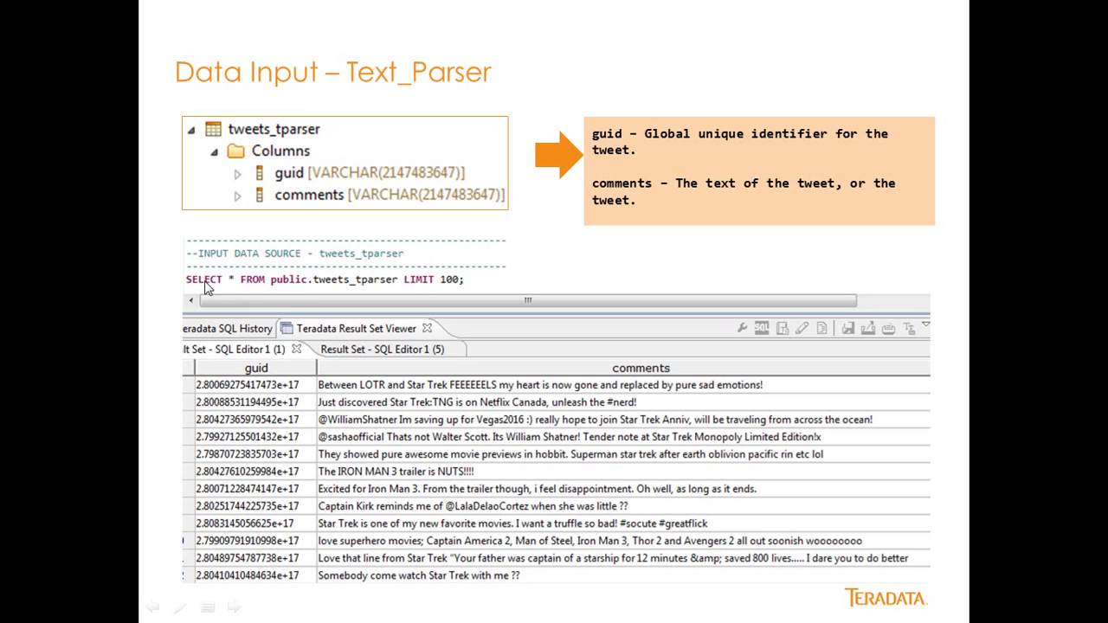
mouse_move(305, 156)
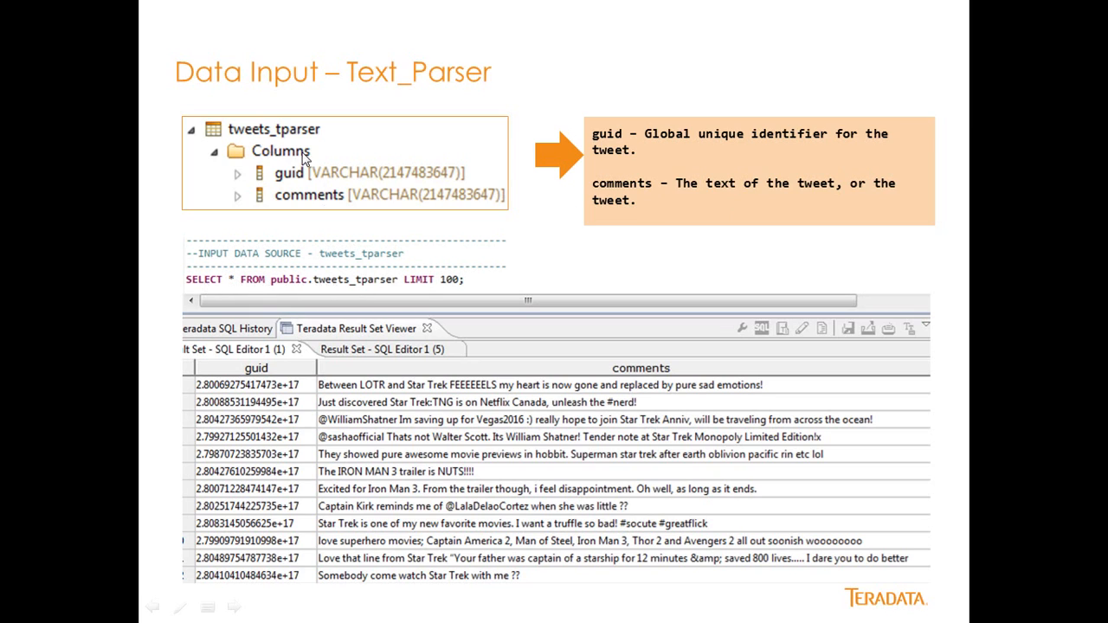
mouse_move(314, 417)
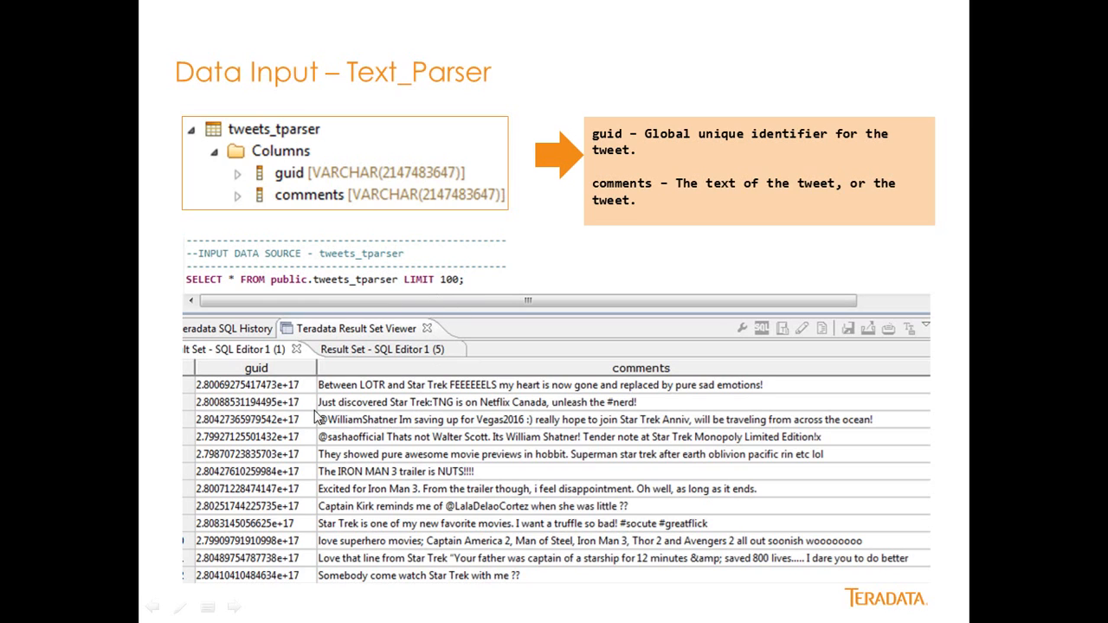
mouse_move(390, 411)
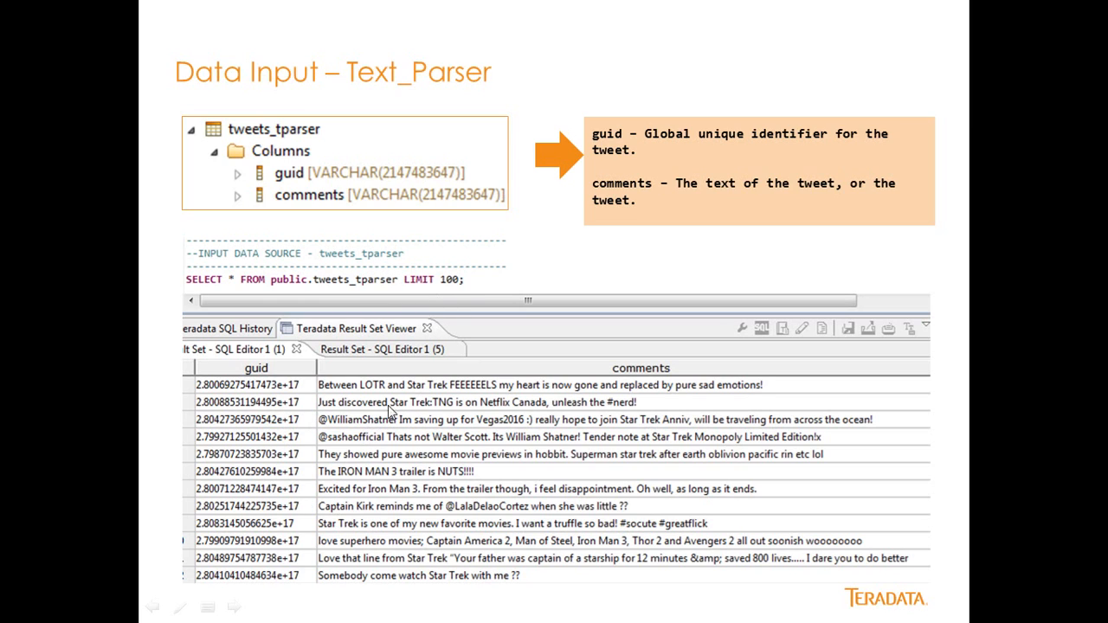
mouse_move(407, 468)
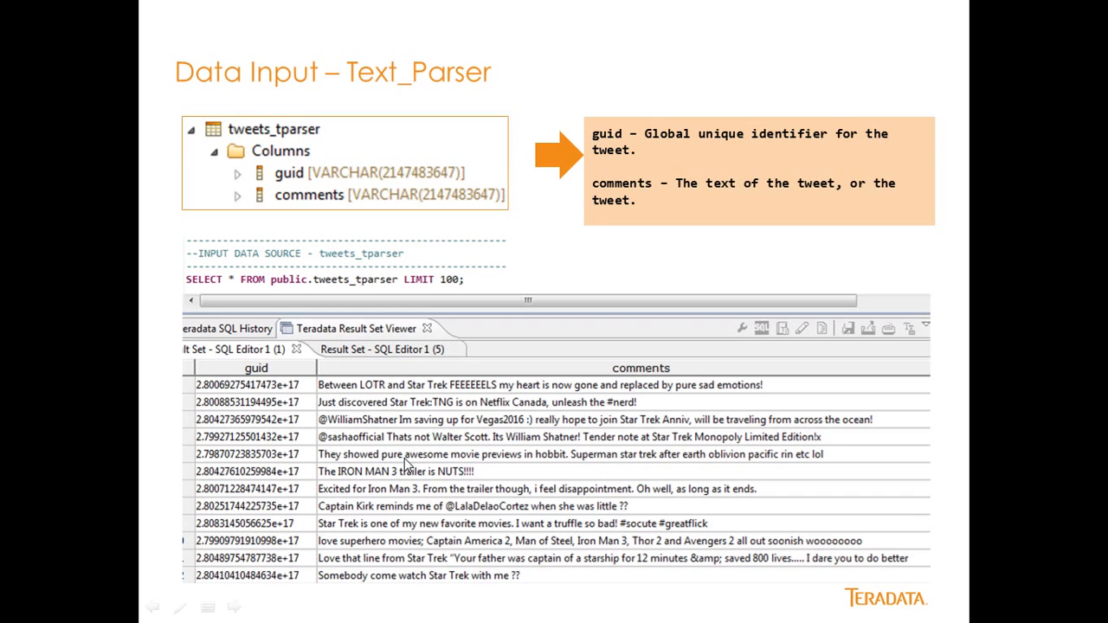
mouse_move(709, 278)
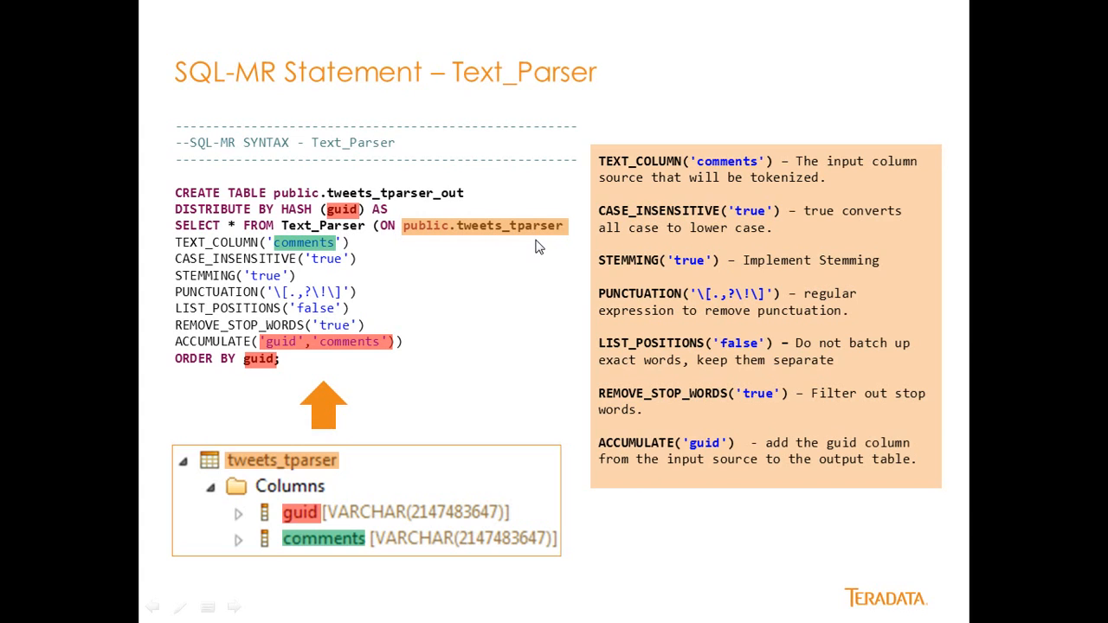
mouse_move(474, 239)
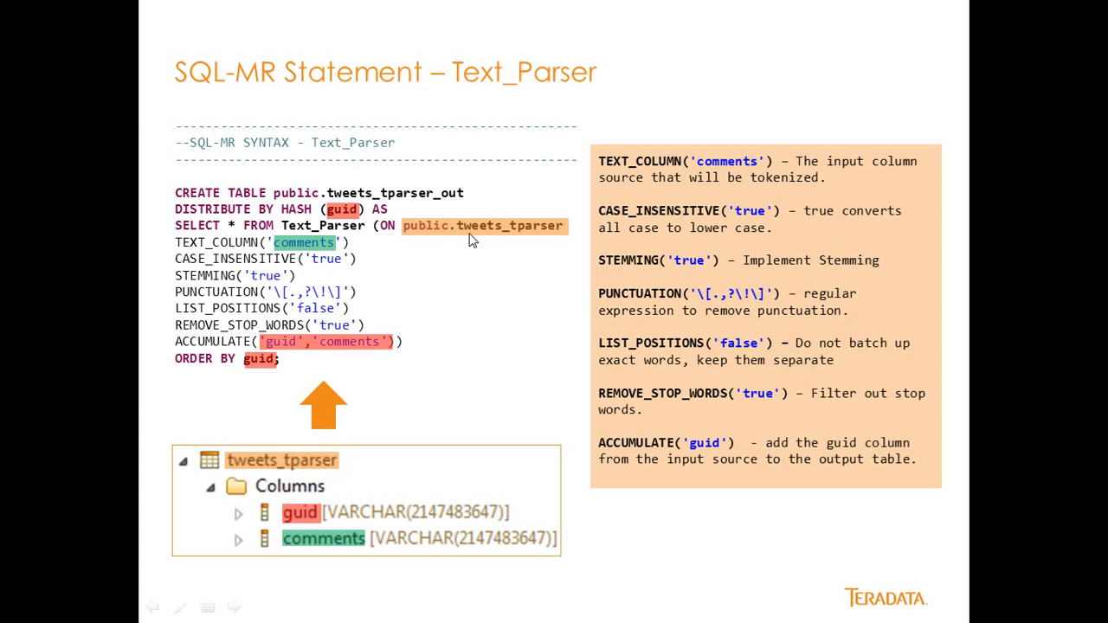
mouse_move(342, 336)
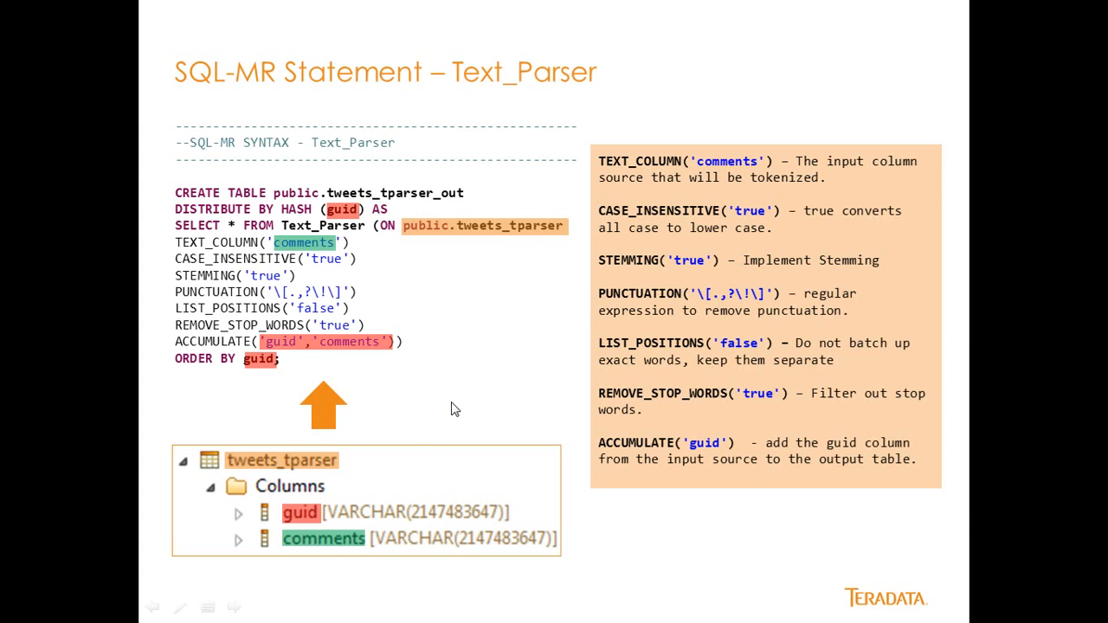
Advance the slideshow to the 'Output Review – Text_Parser' slide showing tweets_tparser_out columns.
key("right")
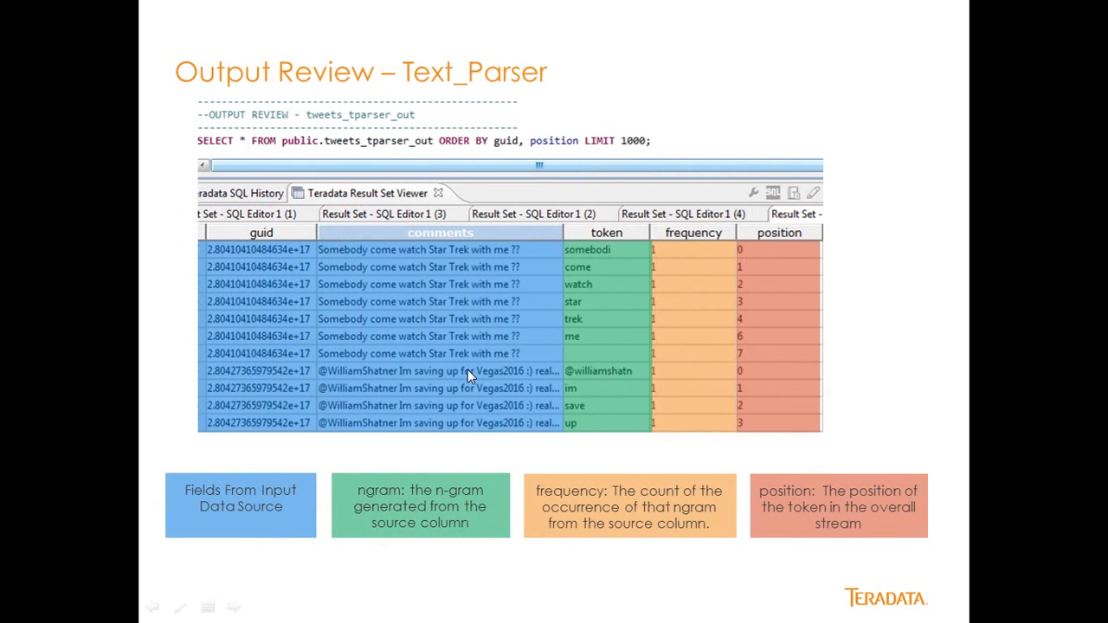
mouse_move(613, 153)
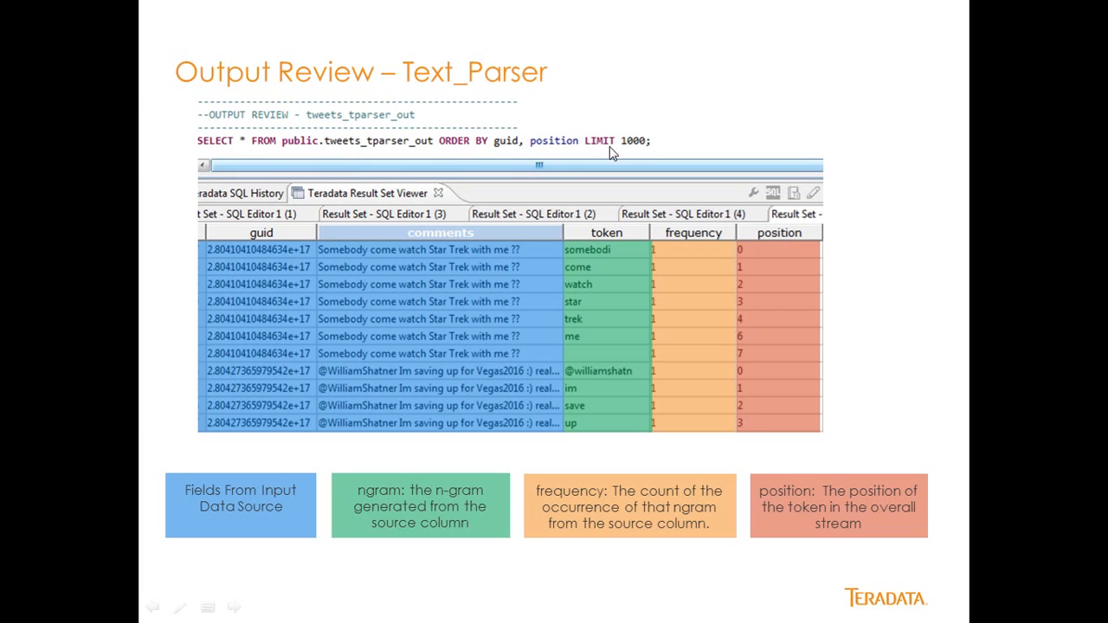
mouse_move(271, 300)
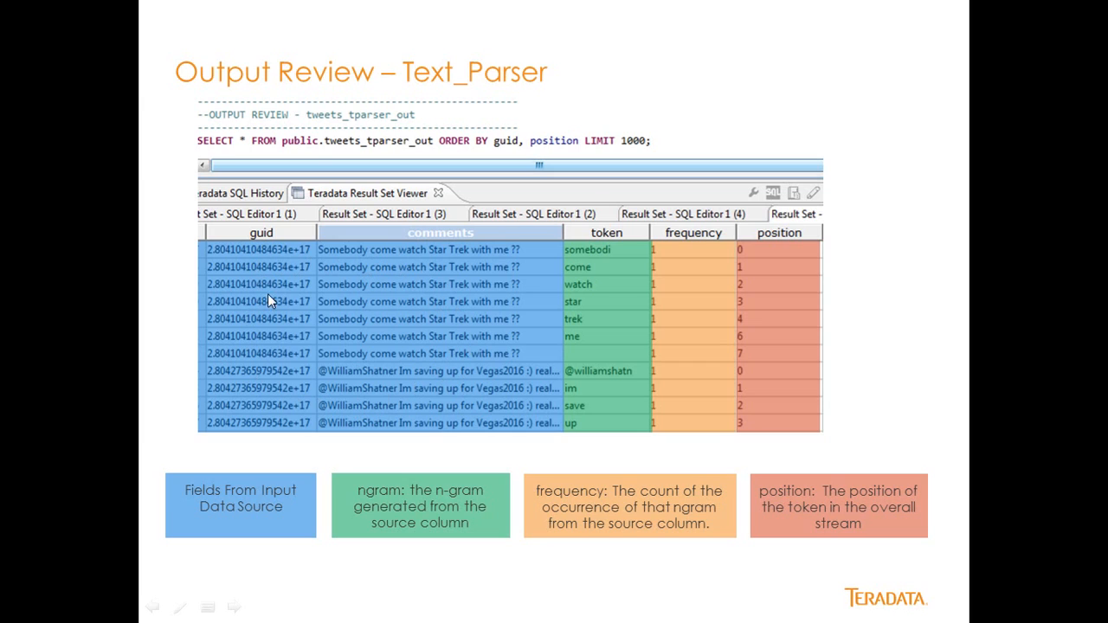
mouse_move(592, 303)
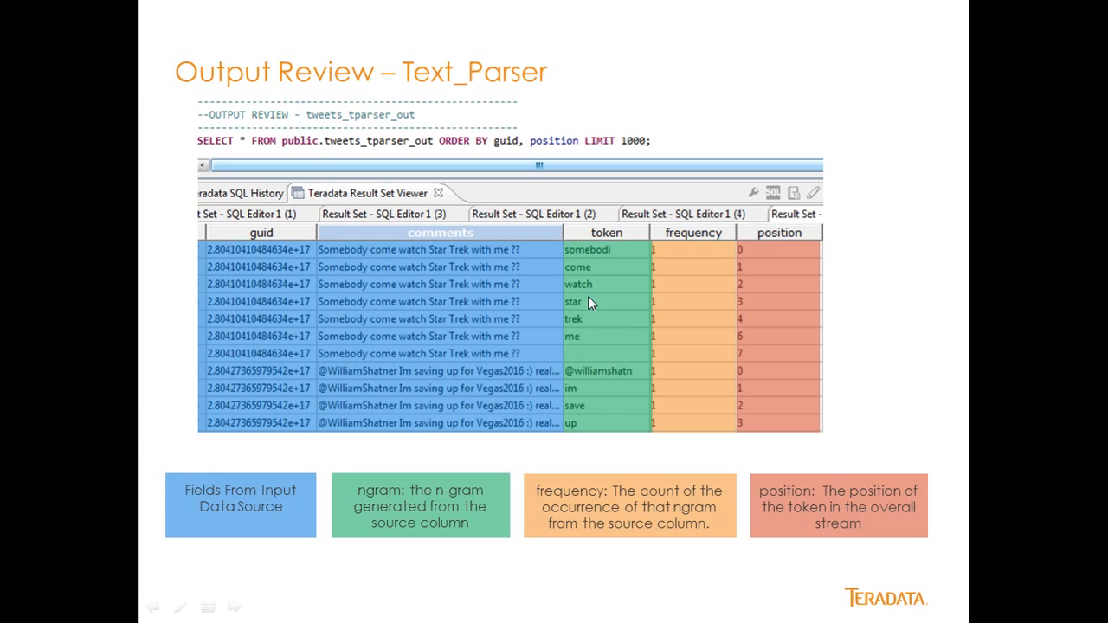
mouse_move(602, 262)
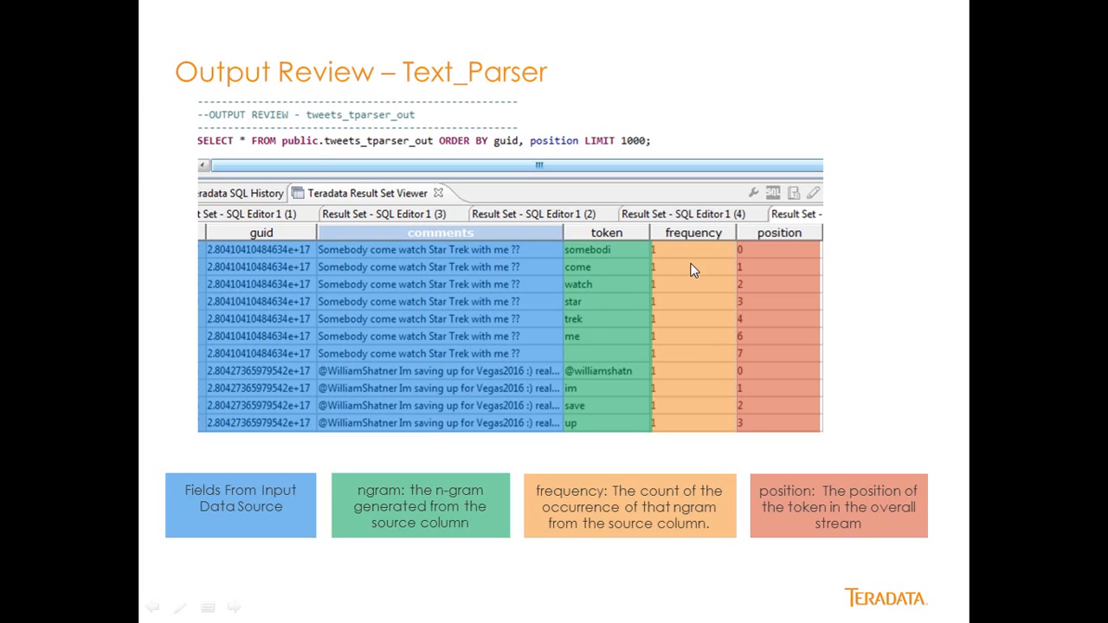
mouse_move(701, 334)
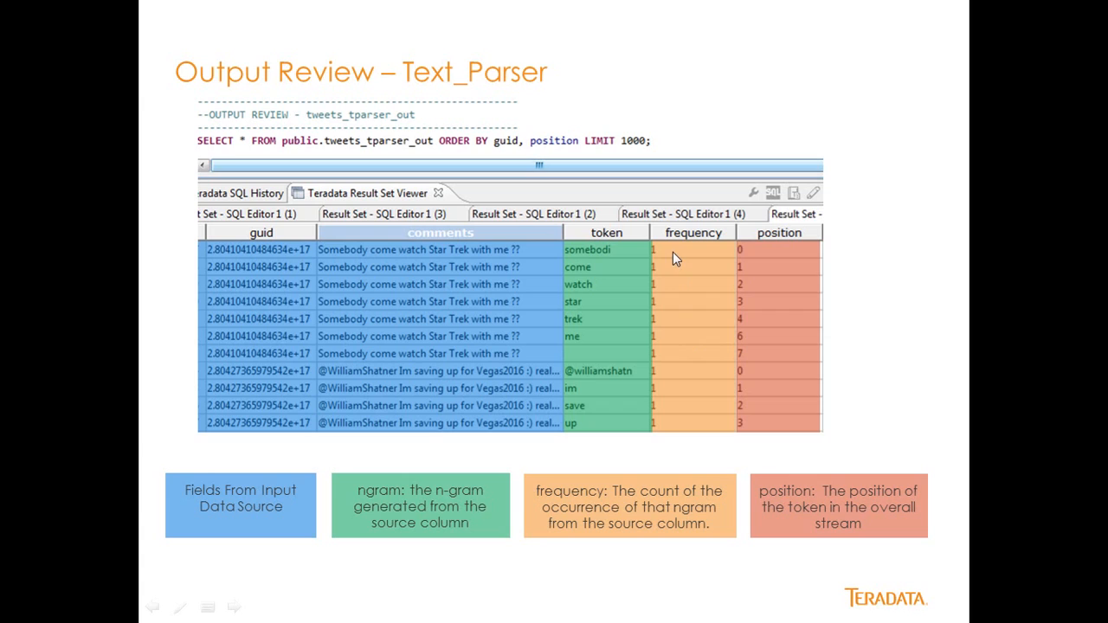
mouse_move(766, 344)
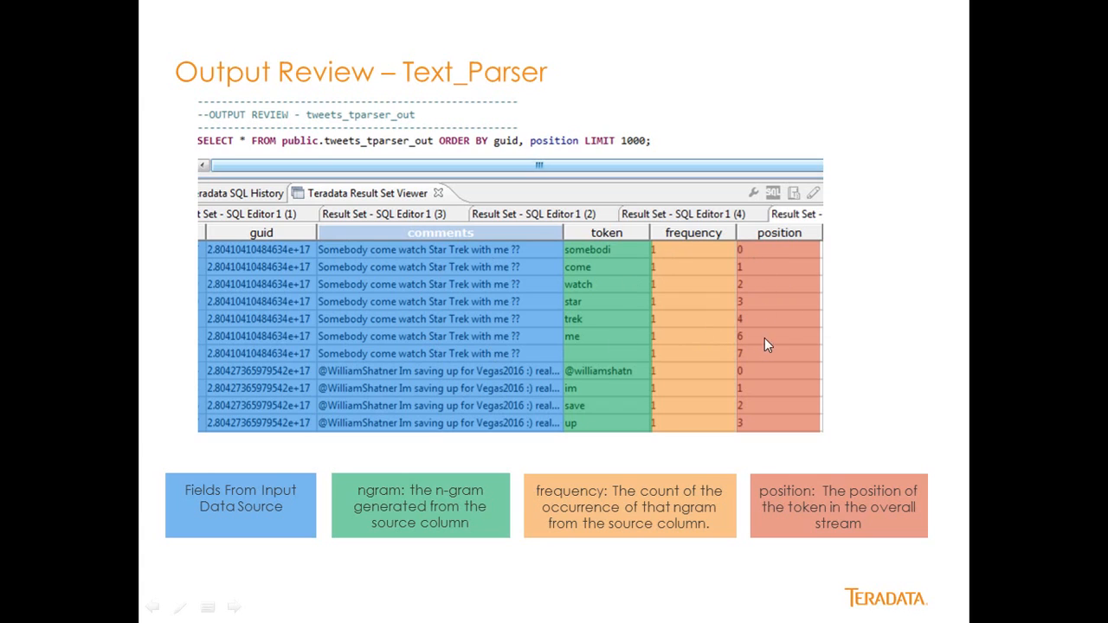
mouse_move(762, 262)
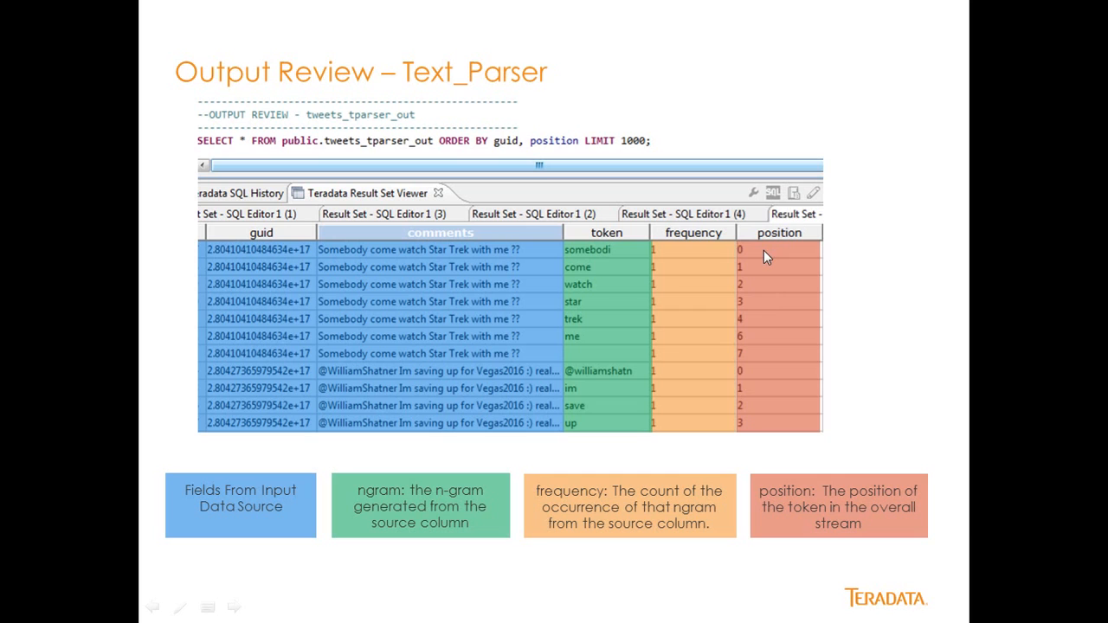
mouse_move(769, 324)
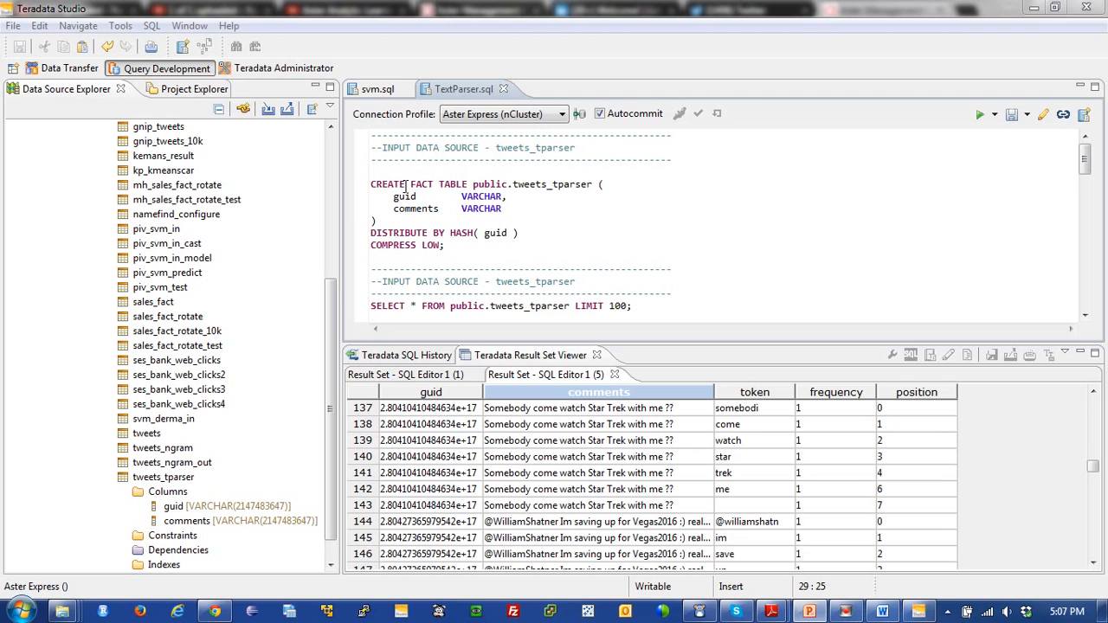
mouse_move(552, 185)
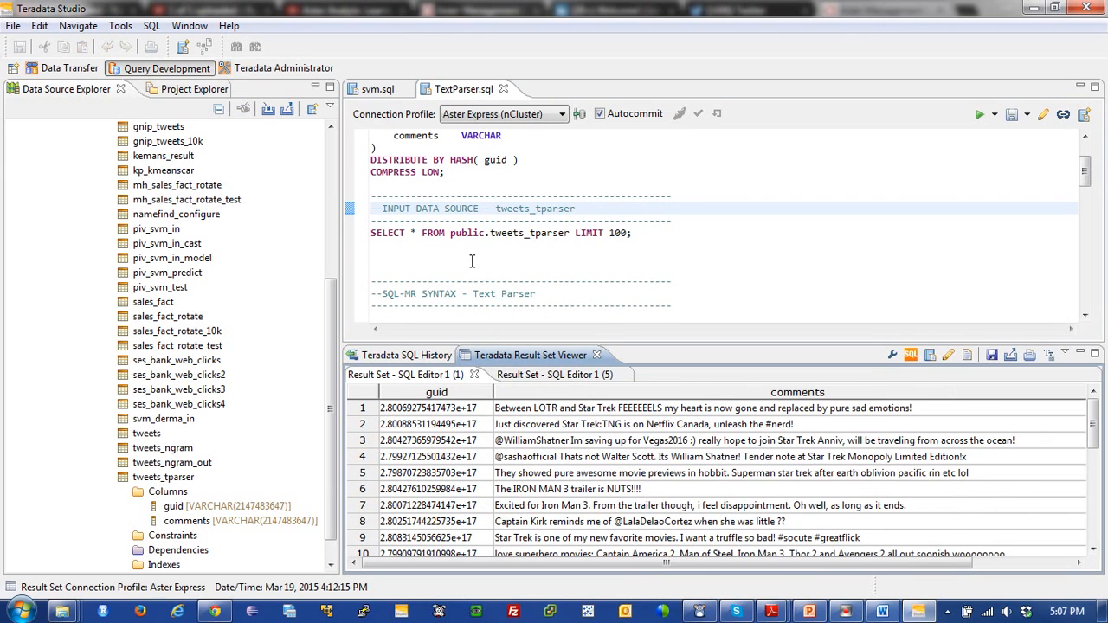
Show the Text_Parser CREATE TABLE statement in TextParser.sql with its token, frequency, position result set.
left_click(471, 257)
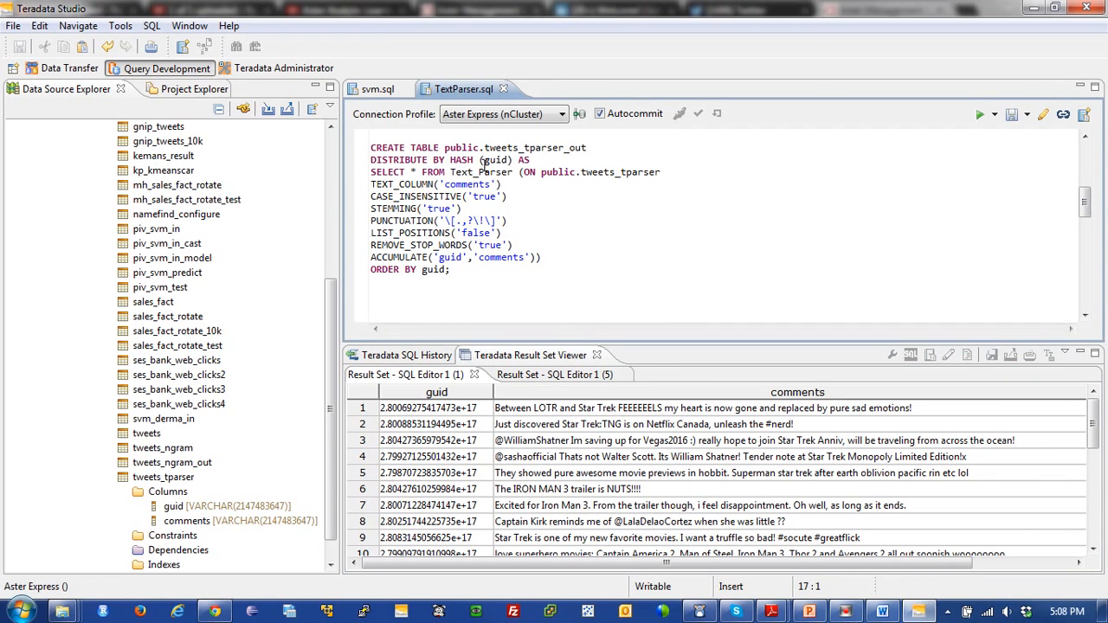
mouse_move(489, 172)
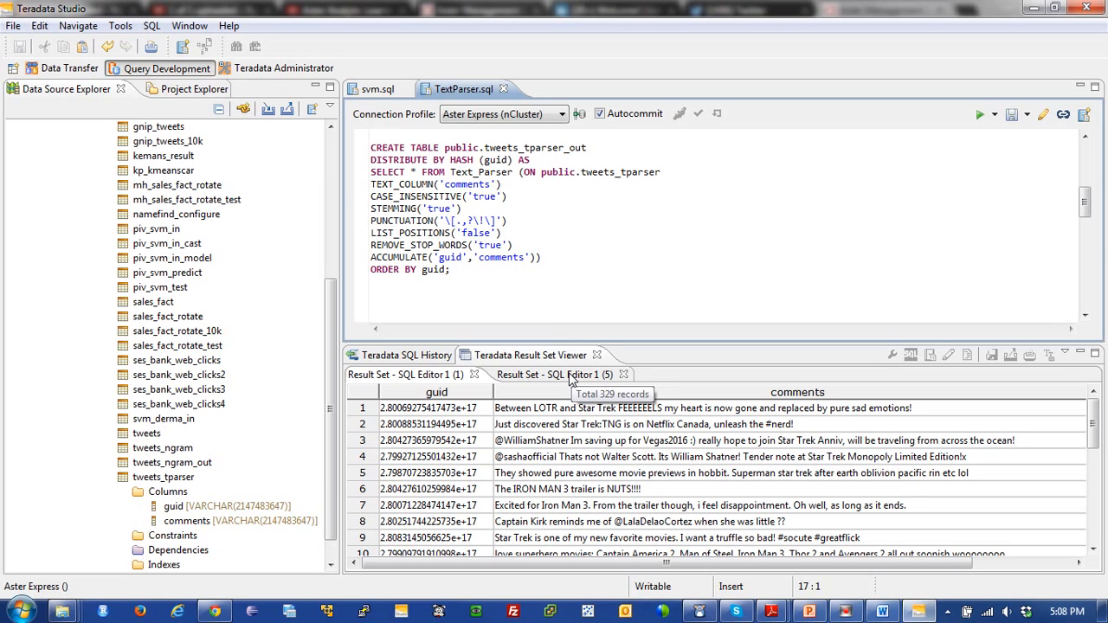
left_click(554, 374)
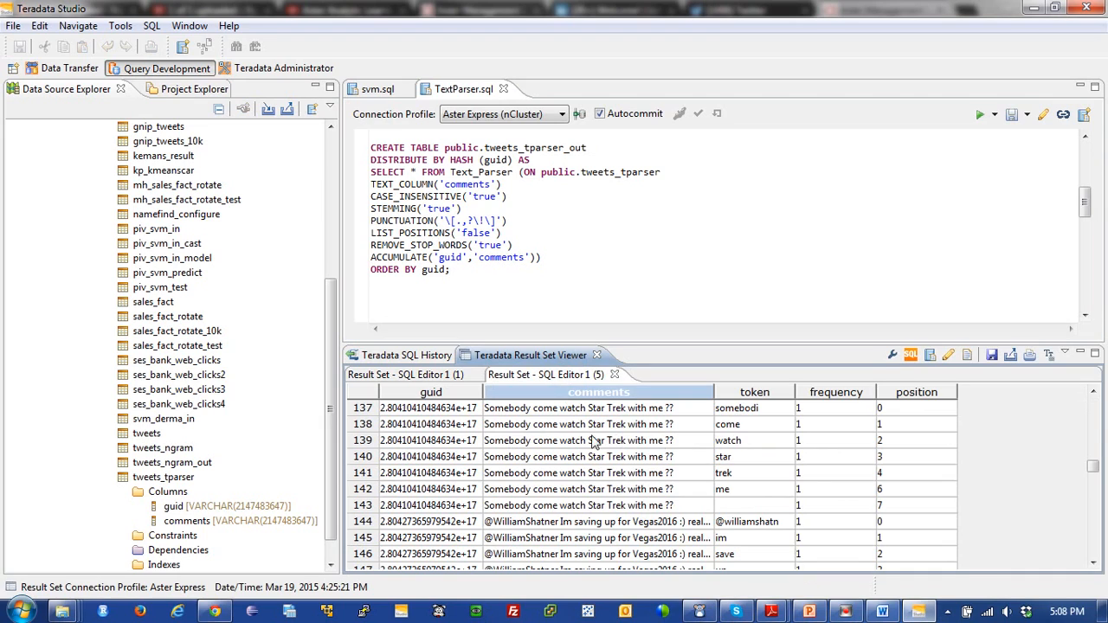